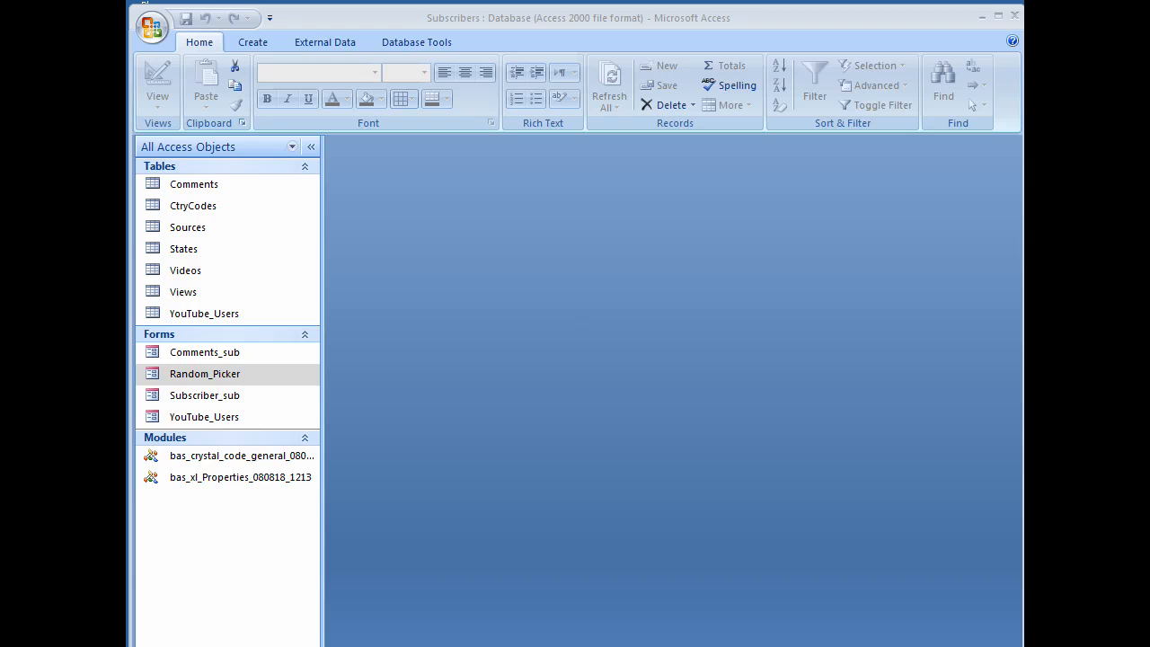
# Step: Select and launch the Random_Picker form from the Navigation Pane's Forms list
pyautogui.click(205, 373)
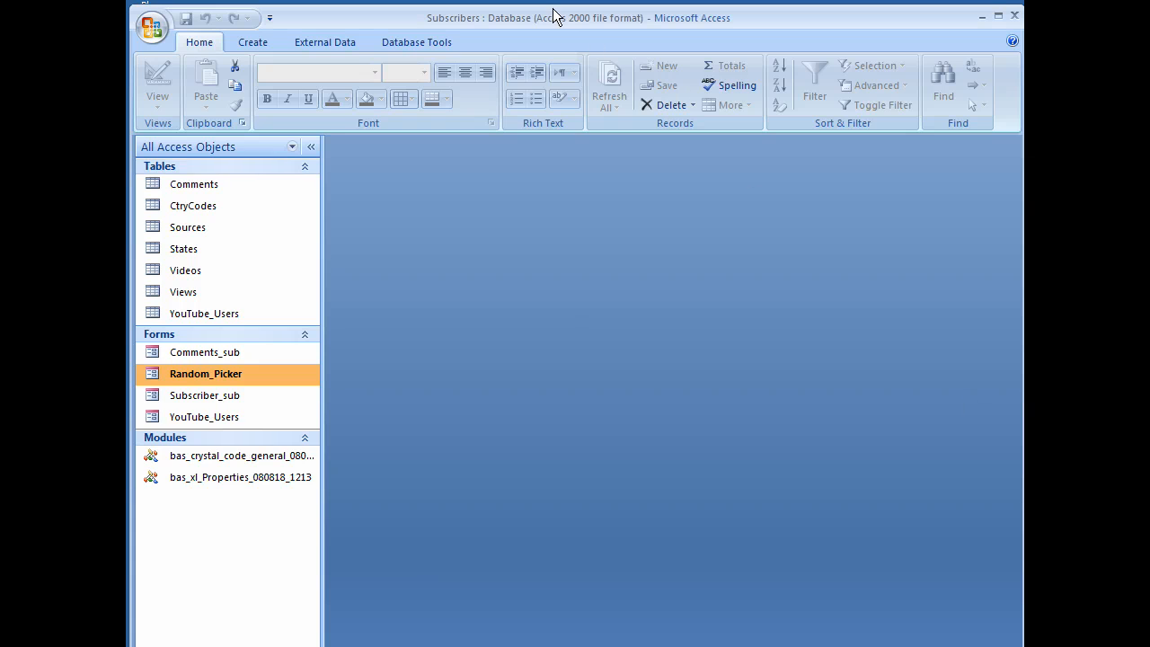
pyautogui.moveTo(204, 395)
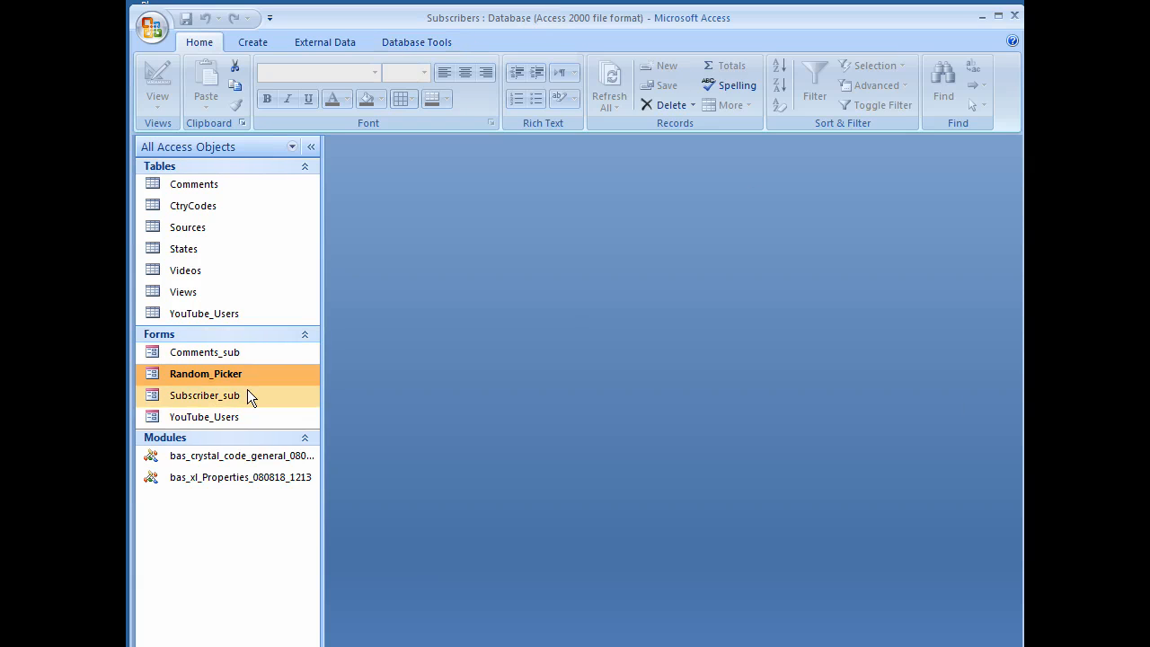
pyautogui.doubleClick(205, 374)
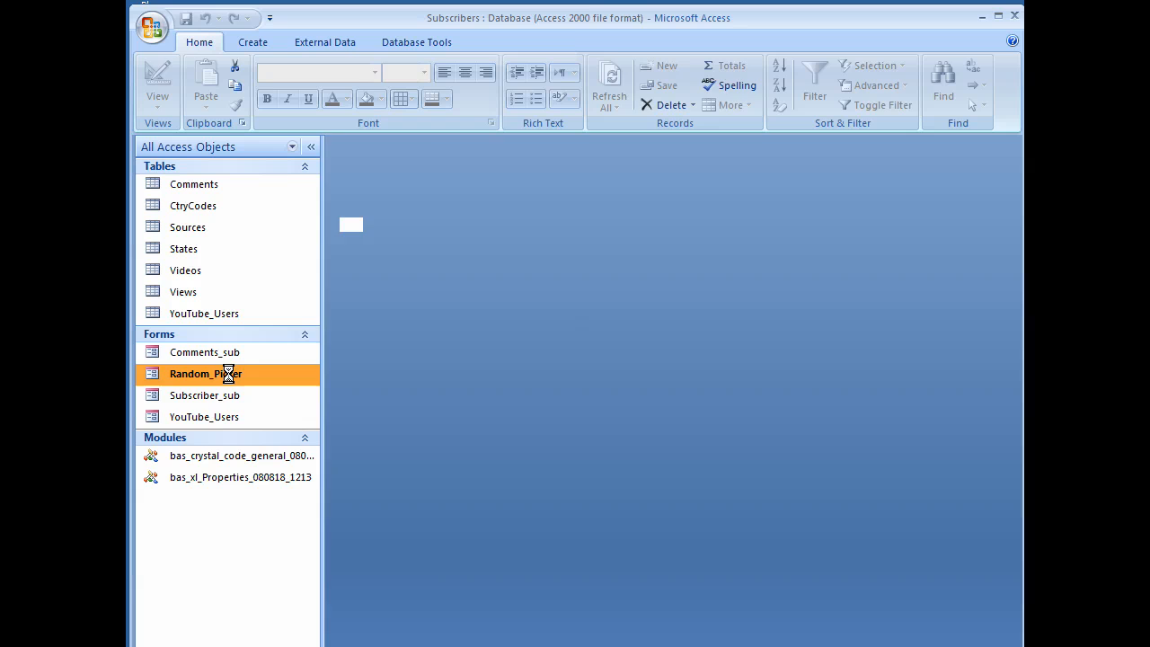
# Step: Bring up Random_Picker in Form View with its 21 numbered subscribers, first two green
pyautogui.doubleClick(205, 373)
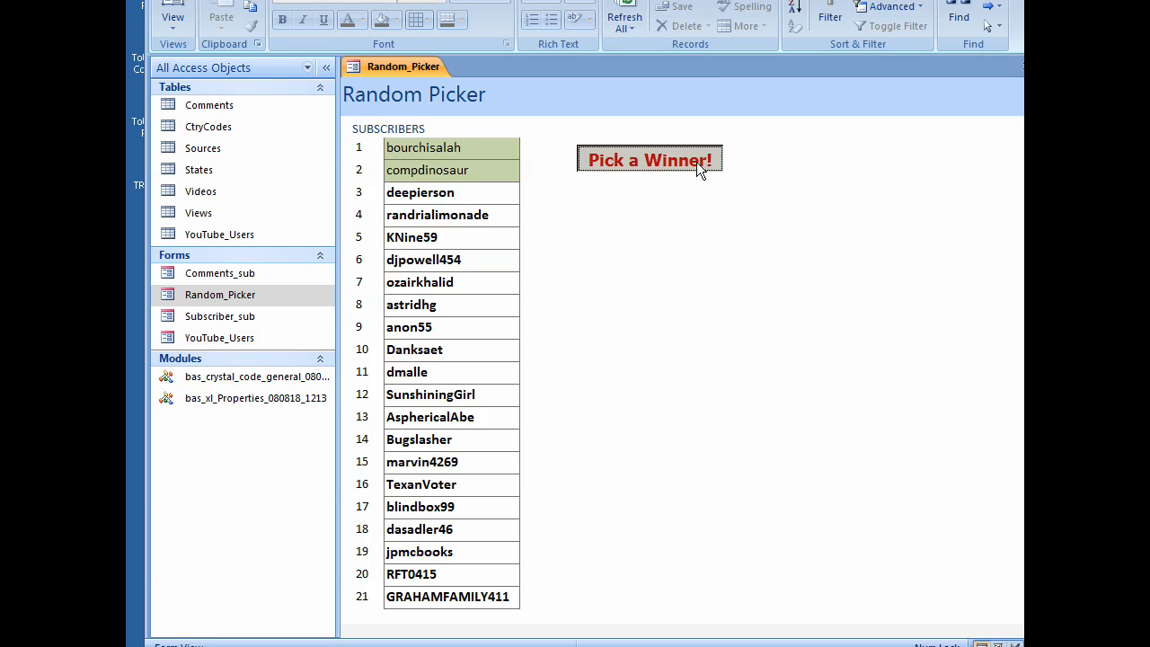
# Step: Run Pick a Winner! so RFT0415 turns red with the free-training congratulations caption
pyautogui.click(648, 159)
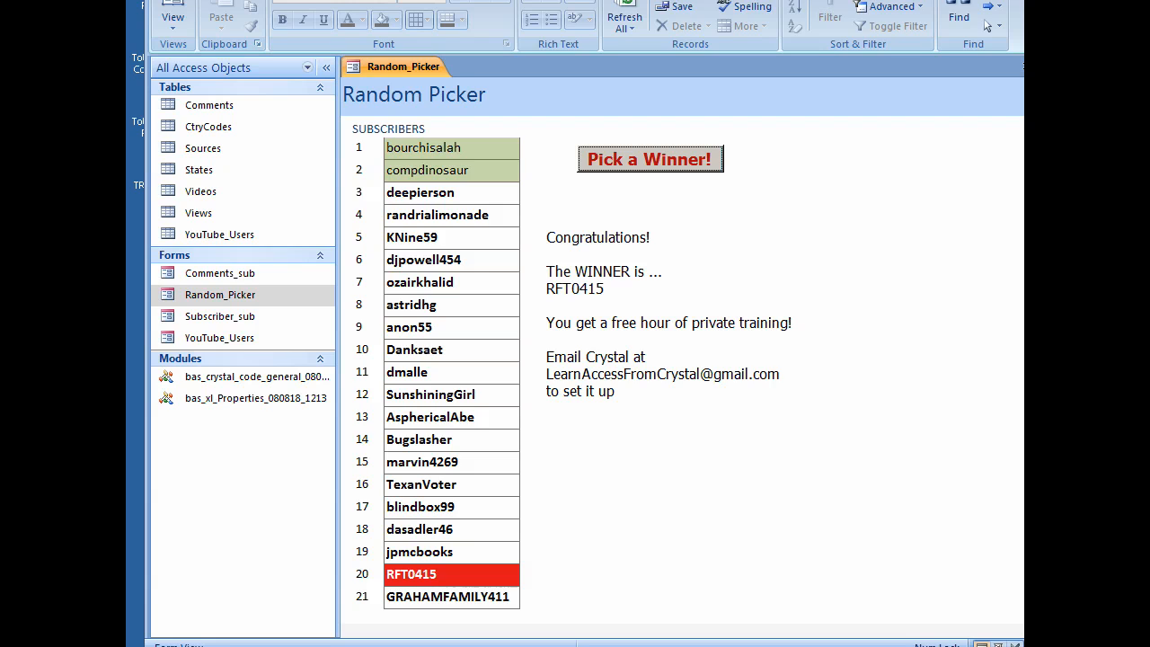
pyautogui.moveTo(717, 318)
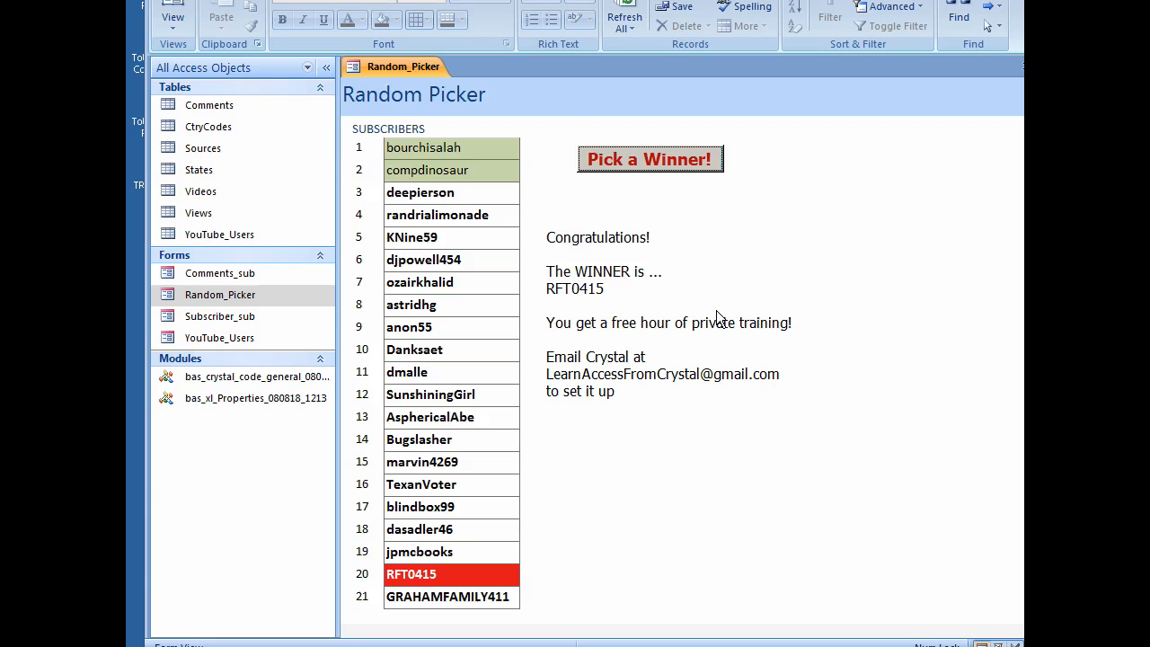
# Step: Switch Random_Picker to Design View and show the subscriber subform's Other properties
pyautogui.rightClick(397, 67)
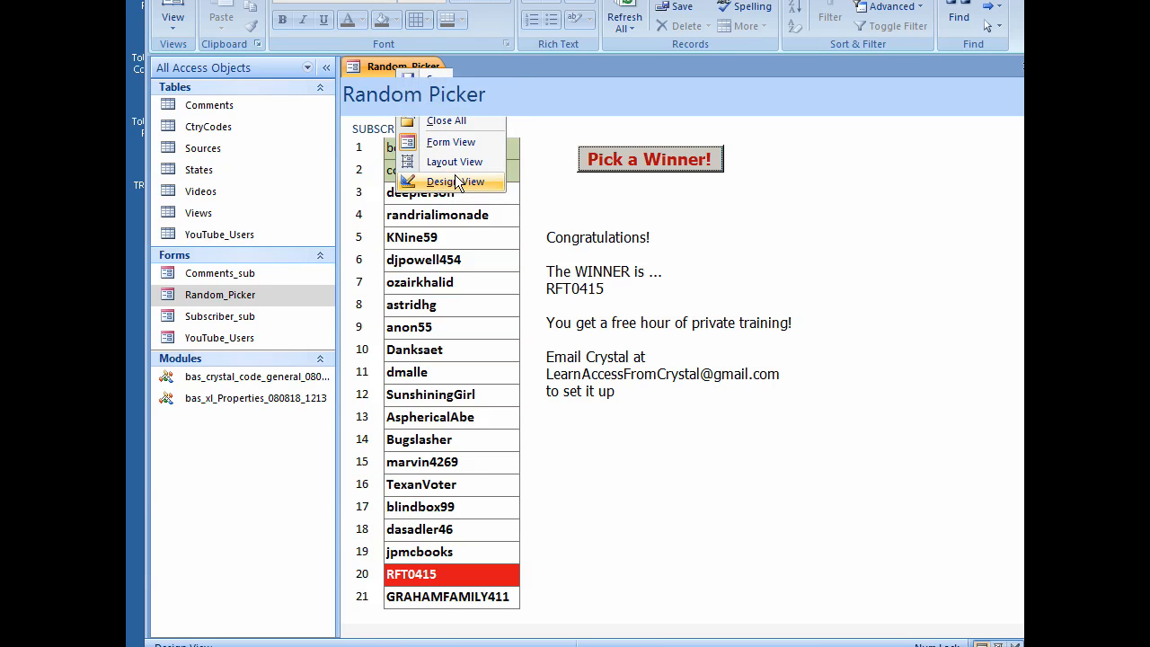
pyautogui.click(454, 182)
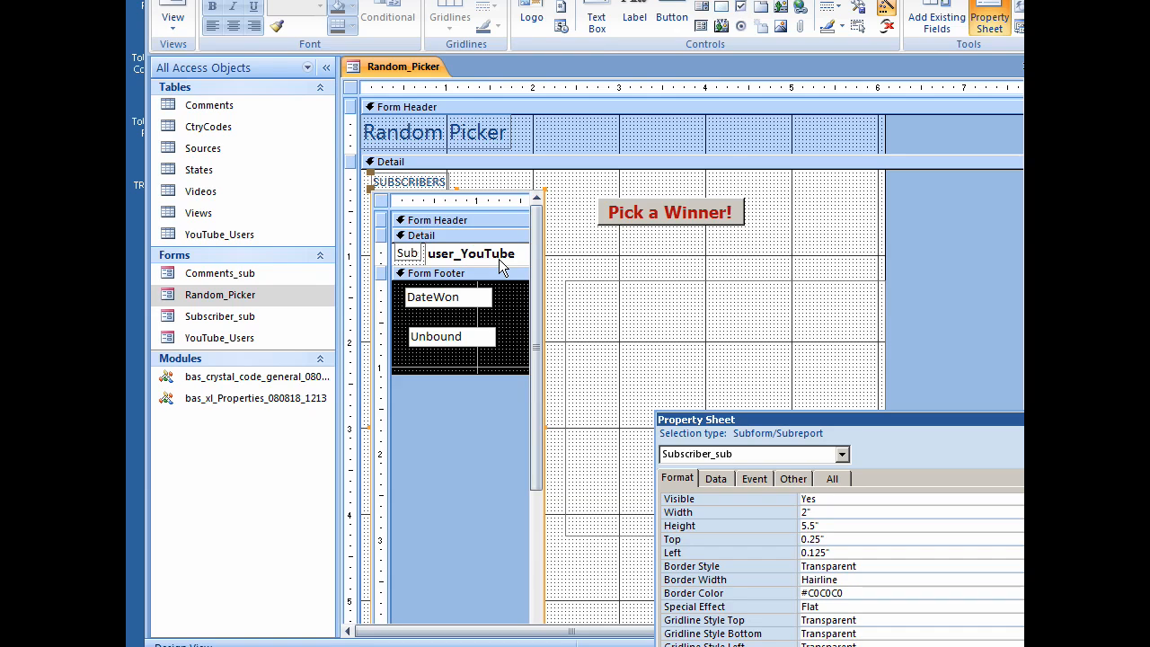
pyautogui.click(792, 477)
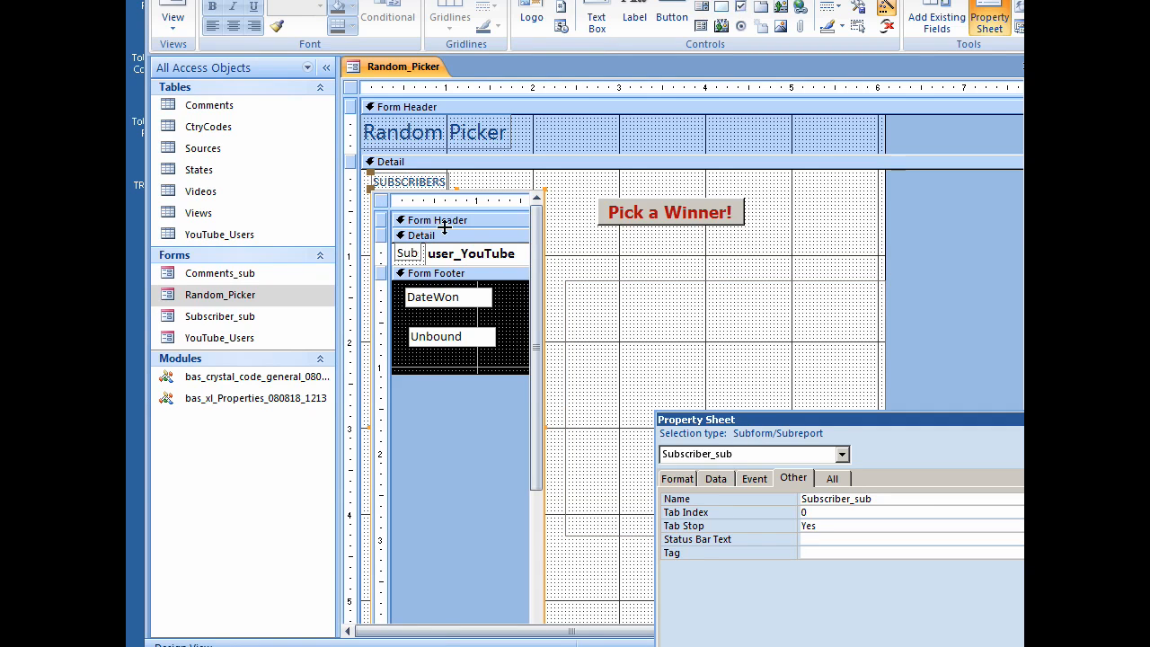
# Step: Select the user_YouTube text box inside the subform to show its properties
pyautogui.click(477, 254)
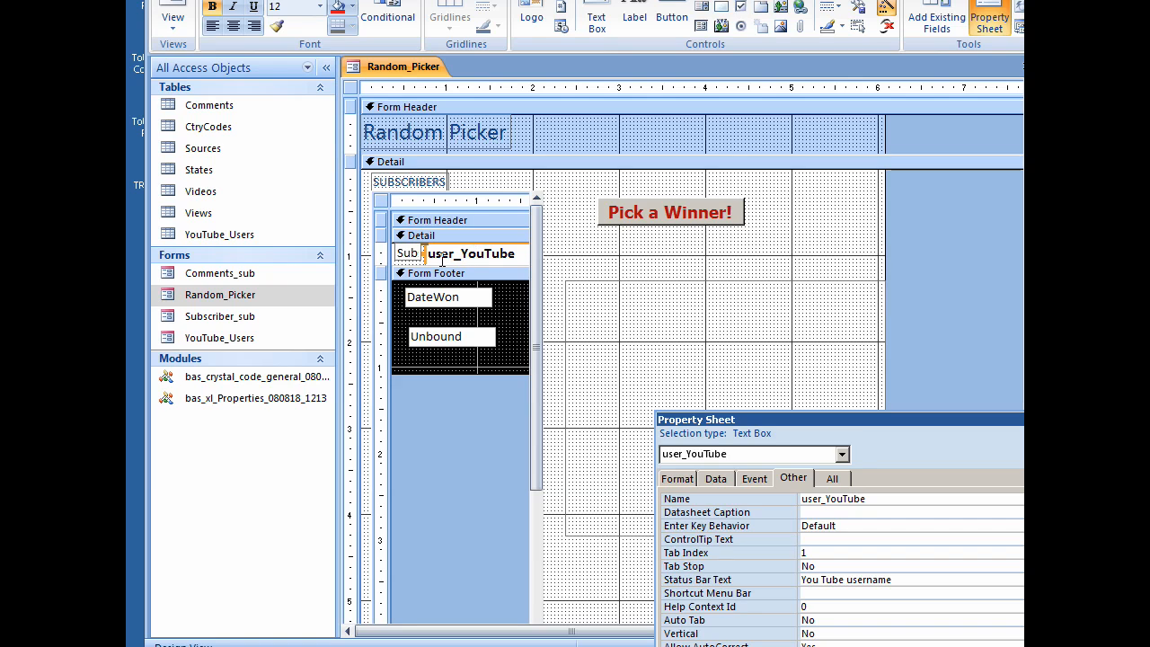
pyautogui.click(387, 16)
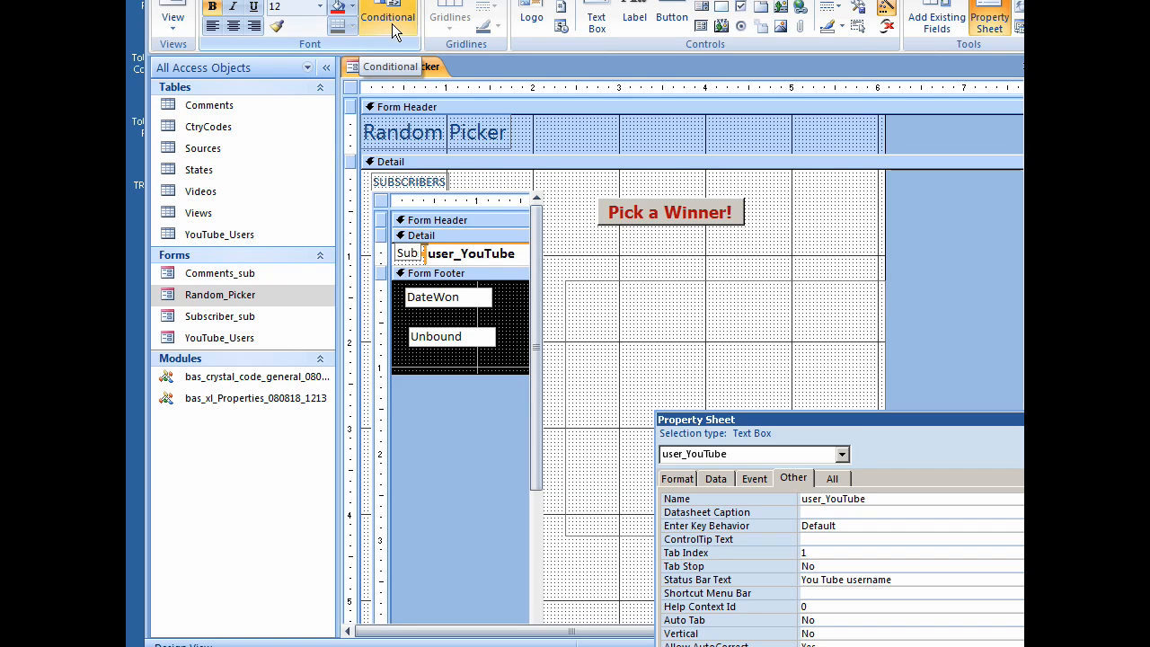
# Step: Display user_YouTube's conditional formats: green when DateWon filled, red when SubsNum equals SubscriberNumber
pyautogui.click(387, 17)
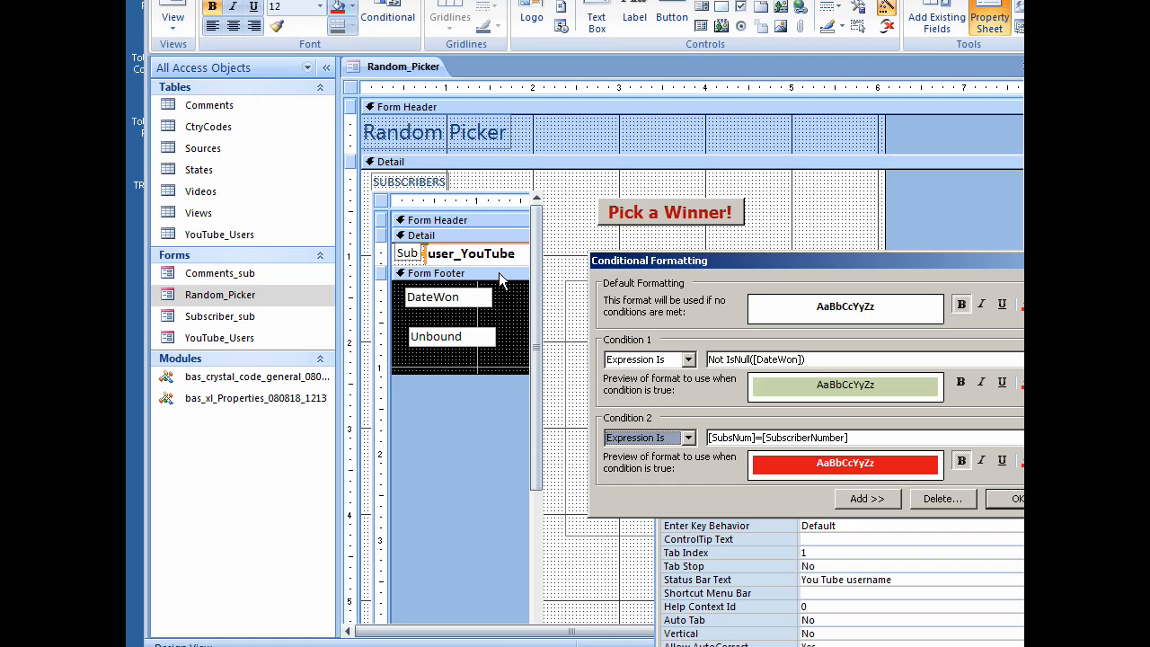
pyautogui.moveTo(508, 286)
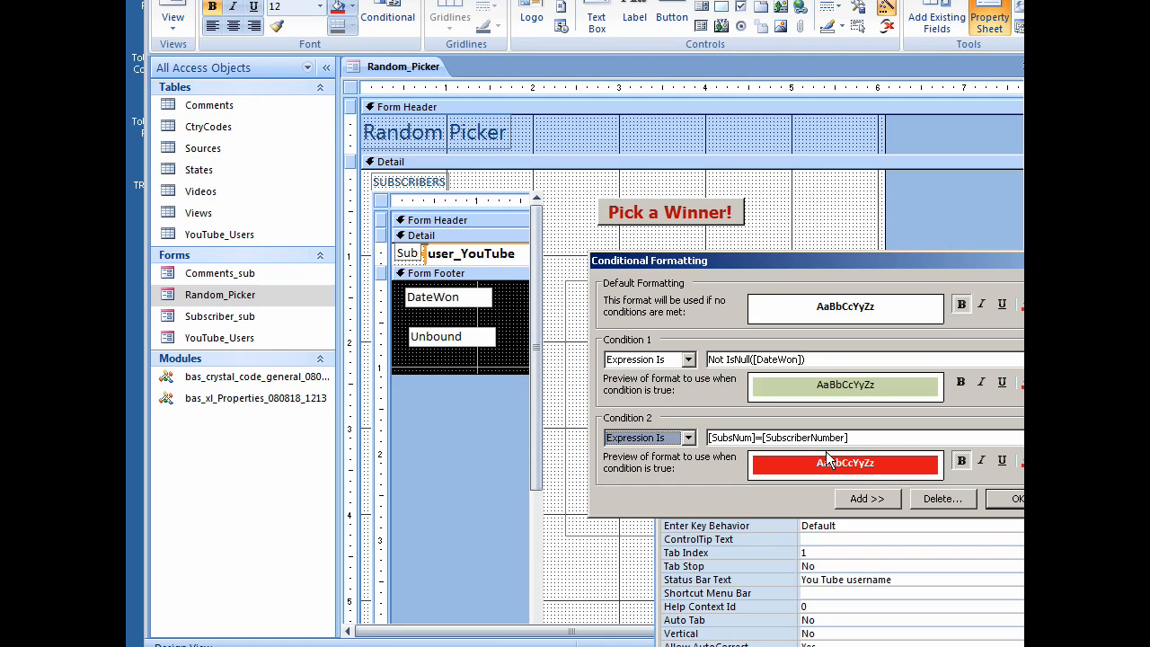
pyautogui.moveTo(418, 259)
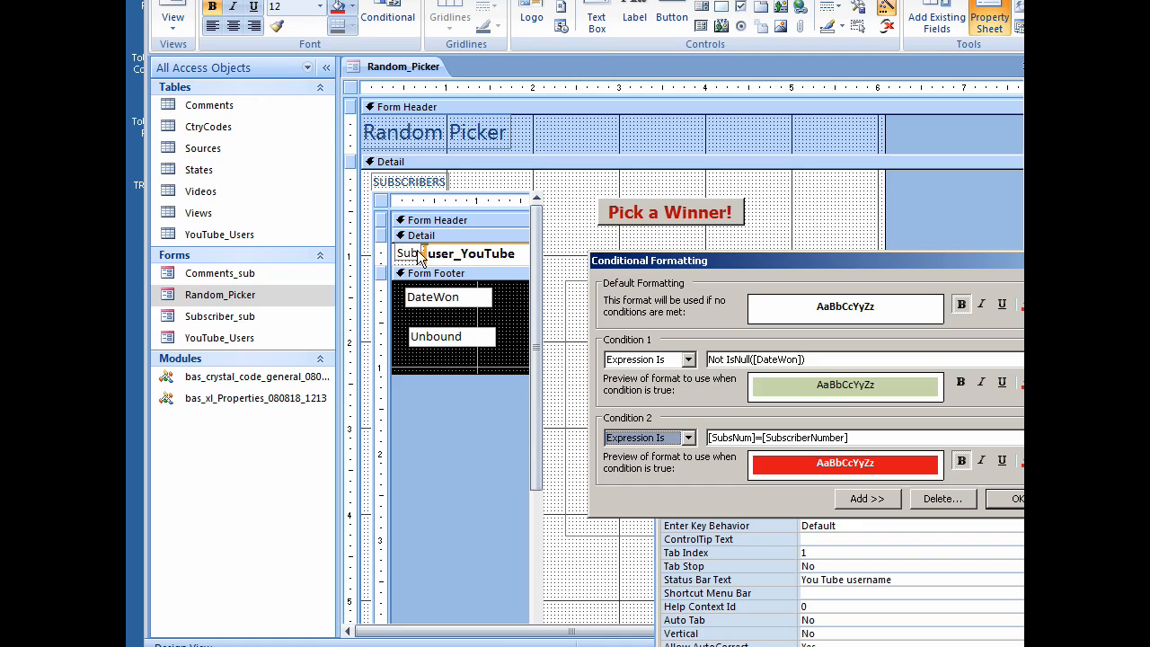
pyautogui.moveTo(411, 261)
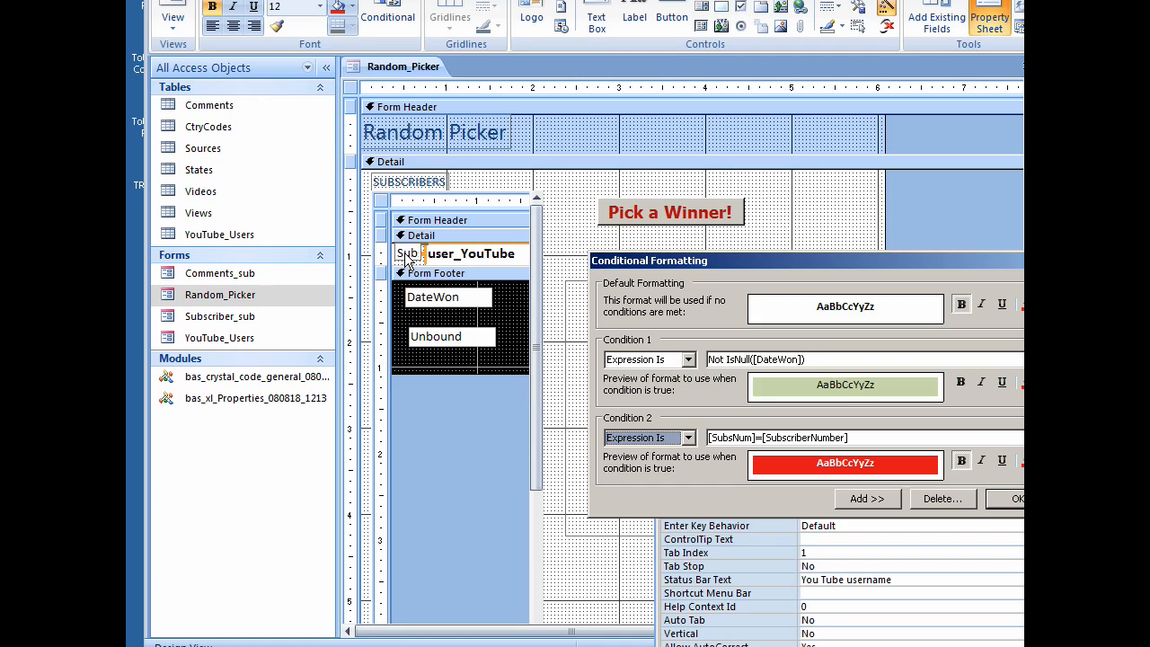
pyautogui.moveTo(475, 343)
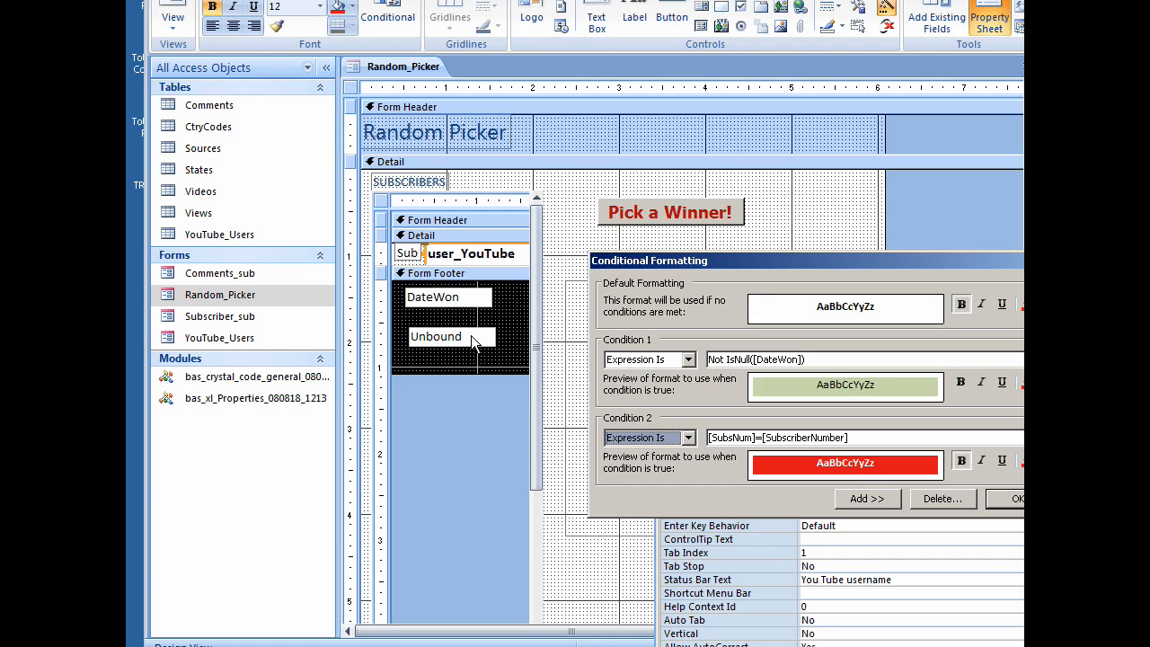
pyautogui.moveTo(476, 330)
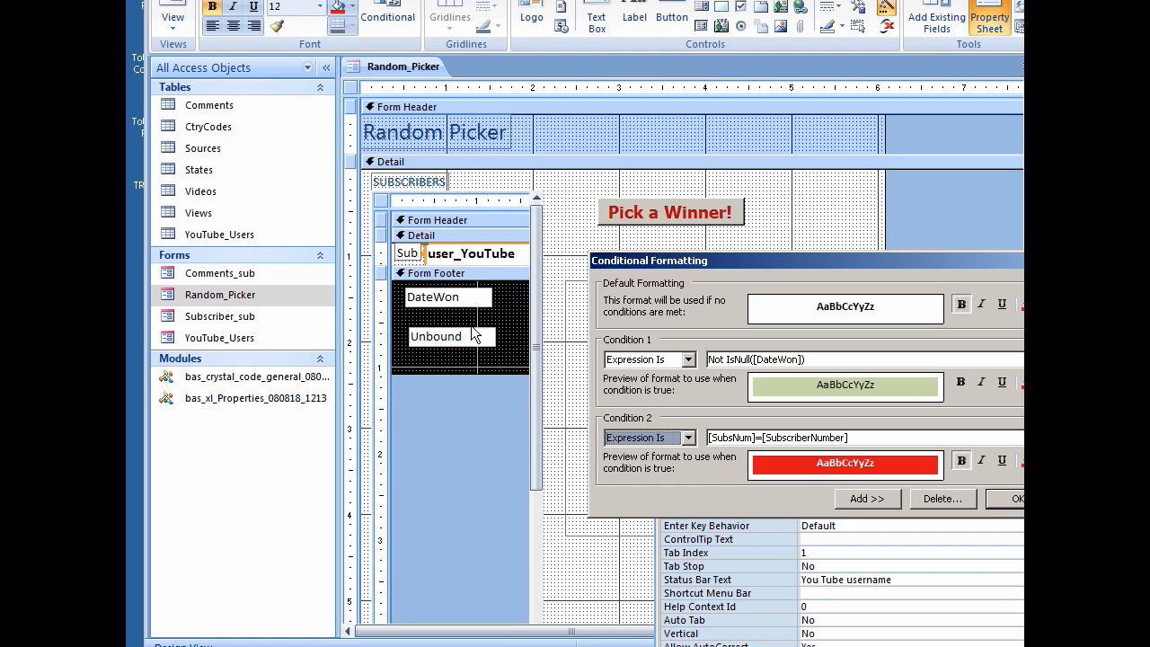
pyautogui.moveTo(466, 266)
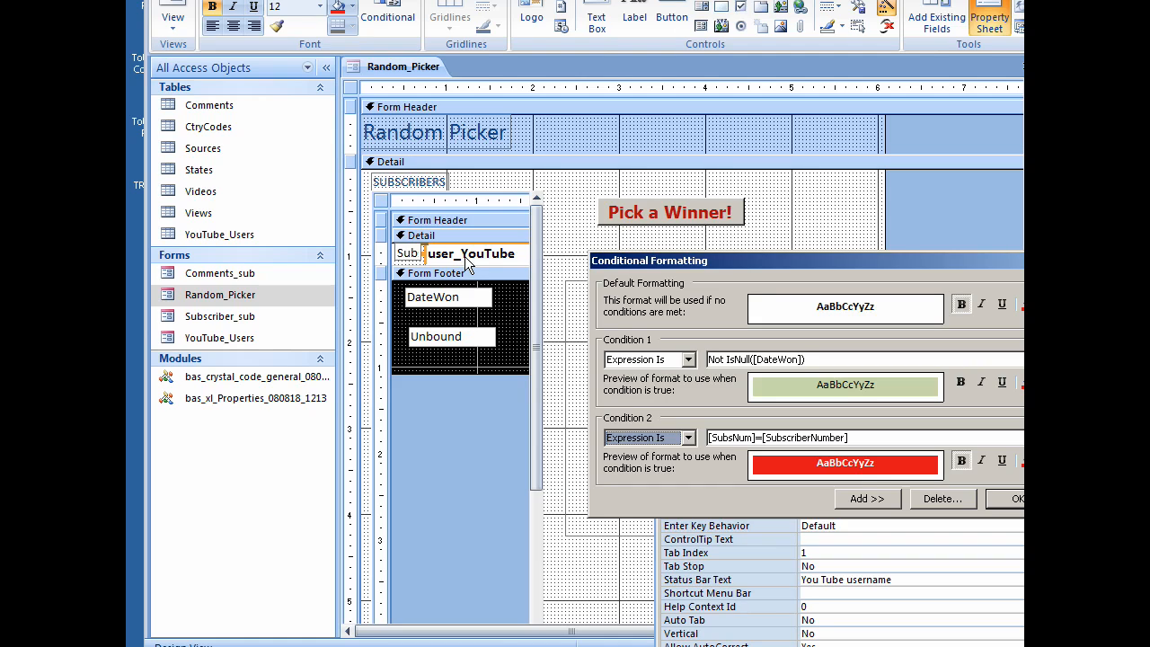
pyautogui.moveTo(855, 476)
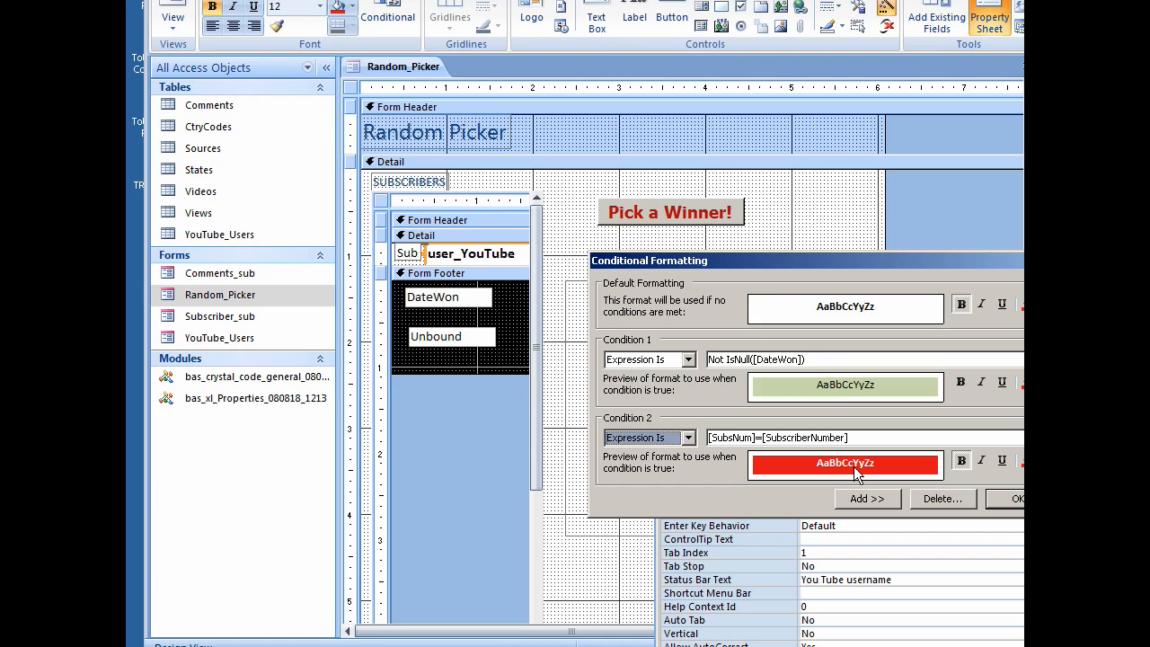
pyautogui.moveTo(932, 467)
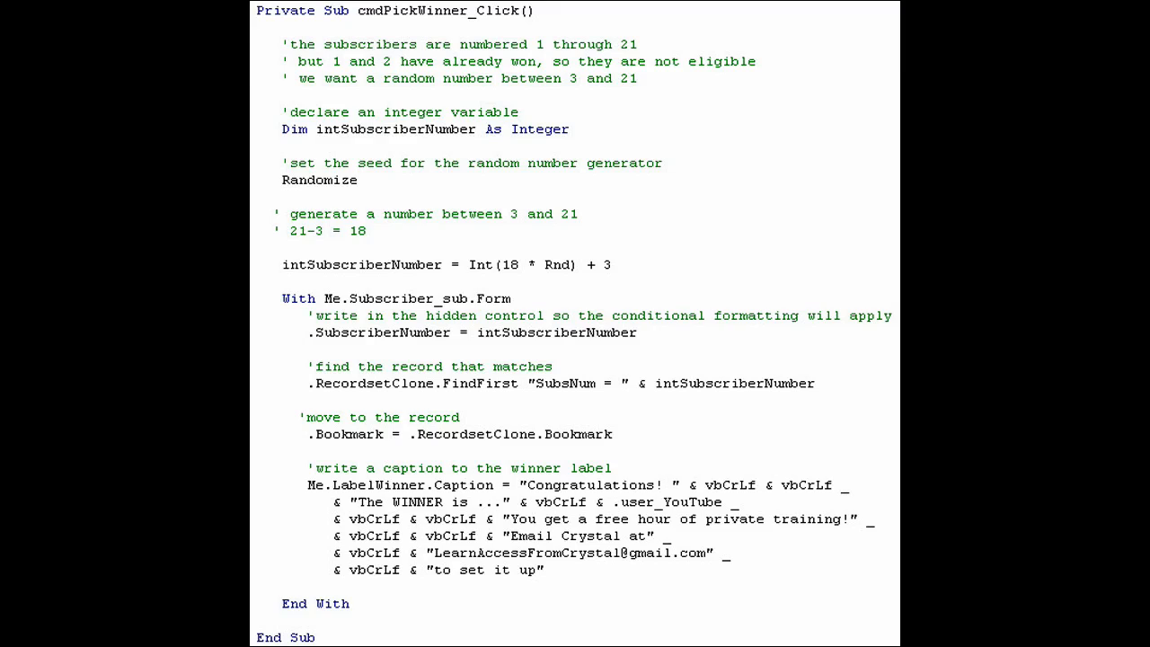
# Step: Walk through cmdPickWinner_Click: Integer declaration, random number 3–21, and the winner caption line
pyautogui.doubleClick(436, 11)
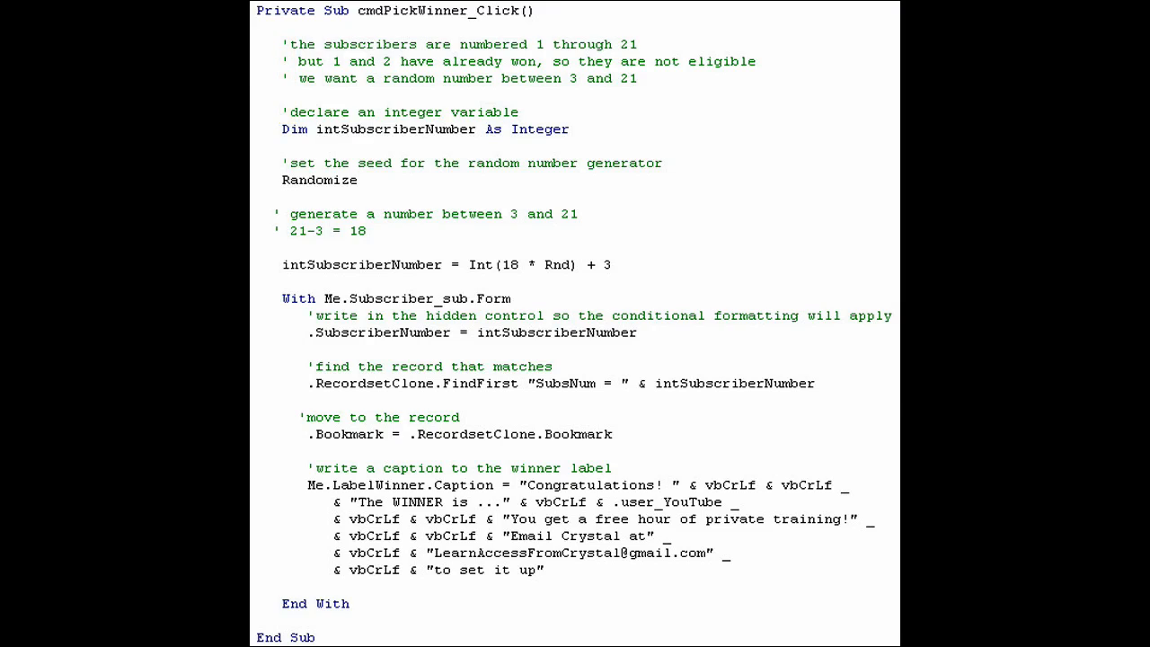
pyautogui.doubleClick(539, 128)
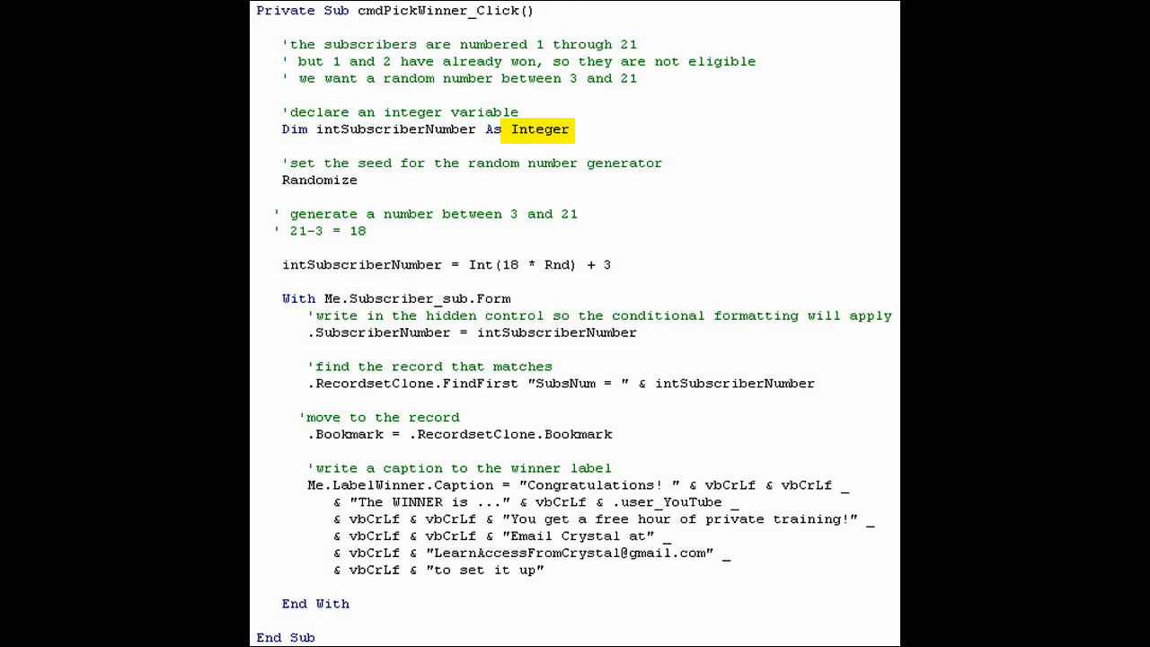
pyautogui.doubleClick(397, 128)
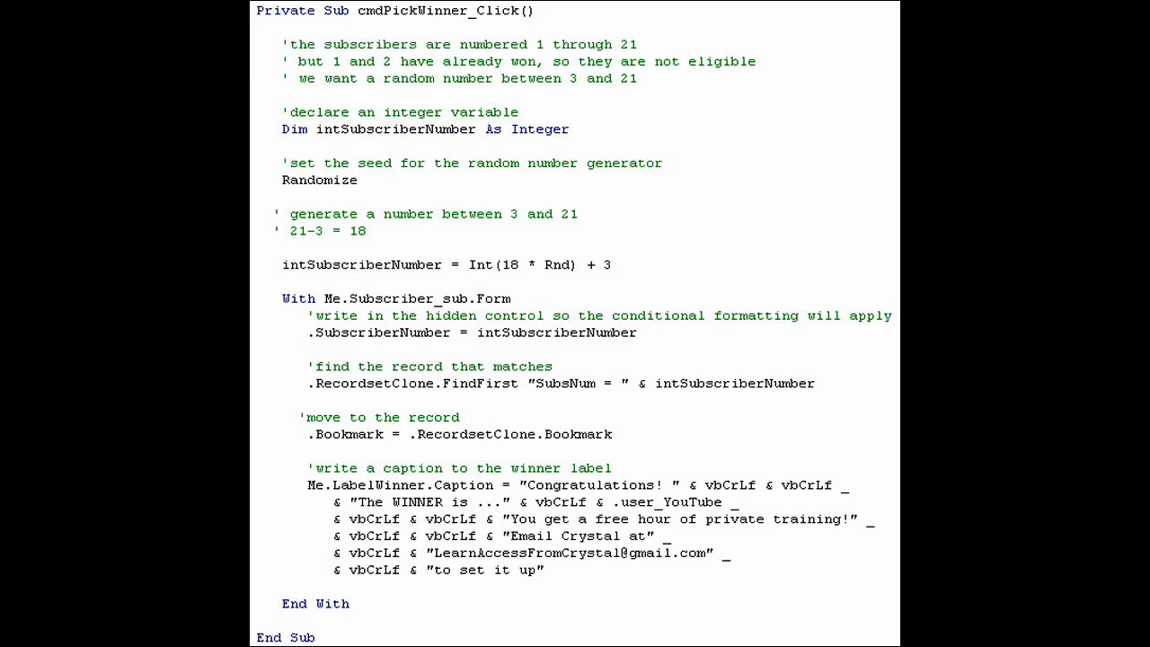
pyautogui.doubleClick(319, 180)
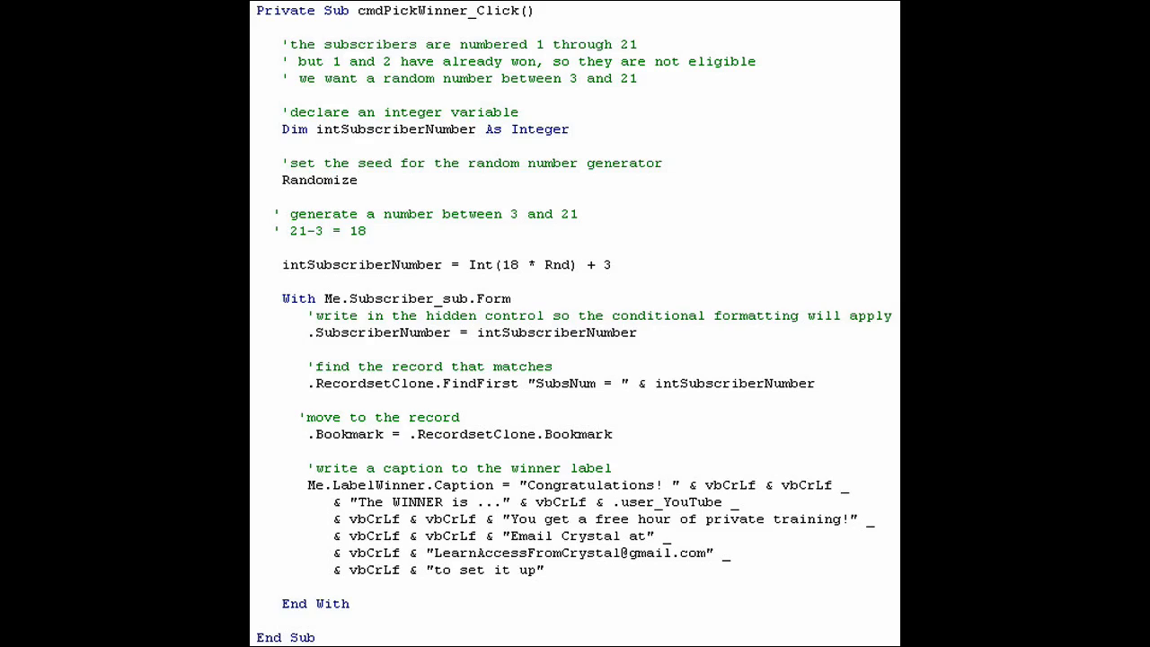
pyautogui.doubleClick(556, 264)
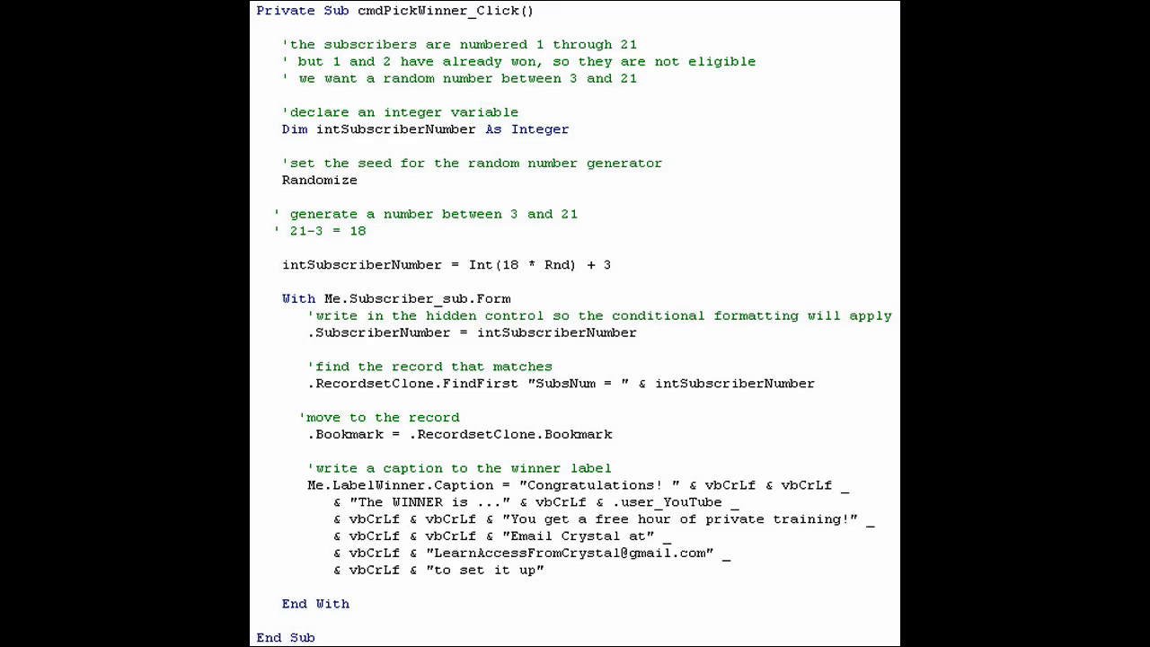
pyautogui.tripleClick(565, 383)
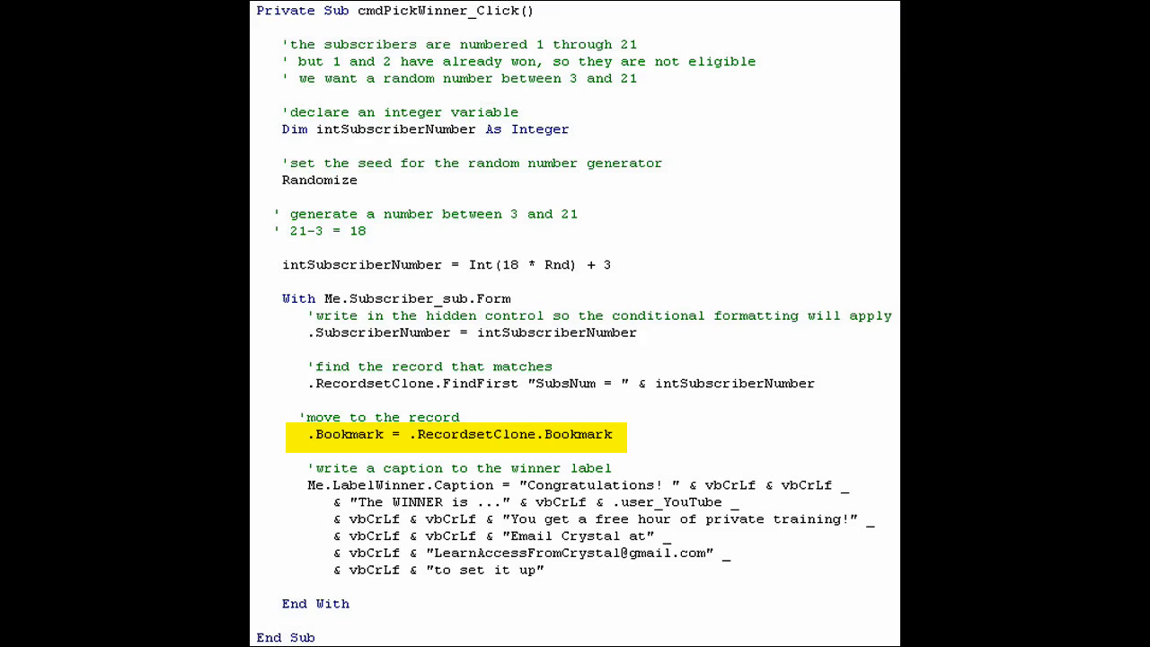
pyautogui.click(455, 434)
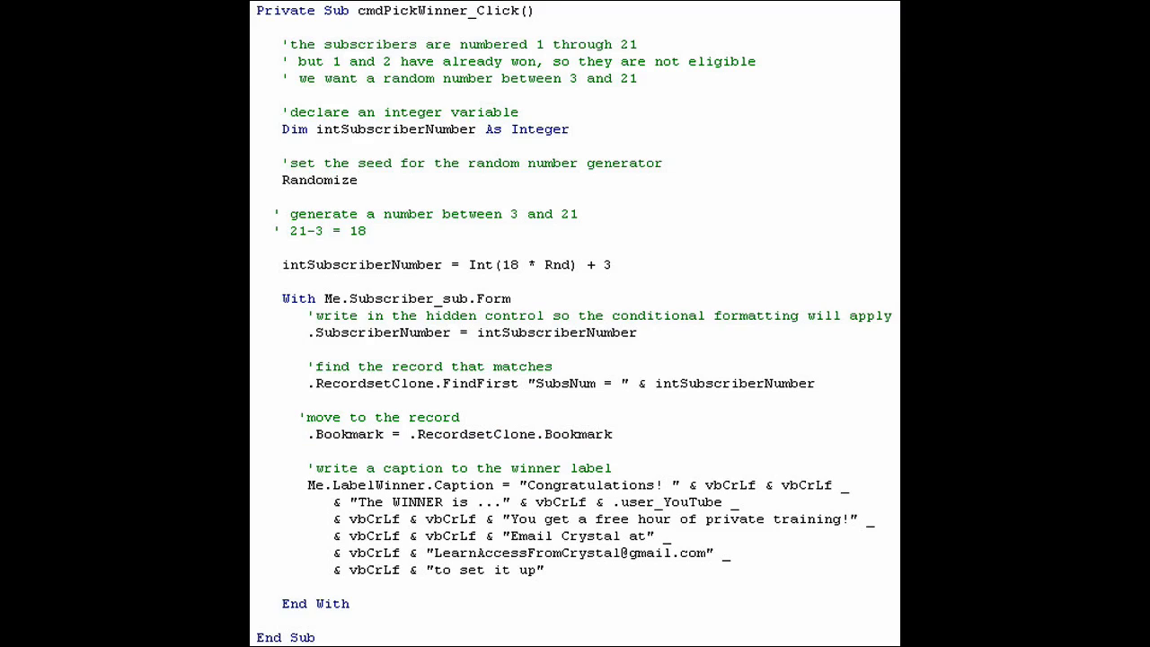